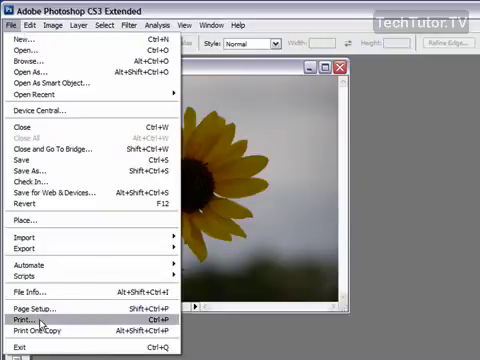
Step: Bring up the Print dialog for the sunflower photo via the File menu
{"action": "left_click", "coordinate": [36, 318]}
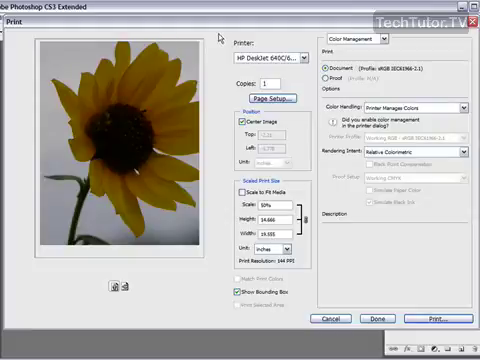
{"action": "mouse_move", "coordinate": [226, 62]}
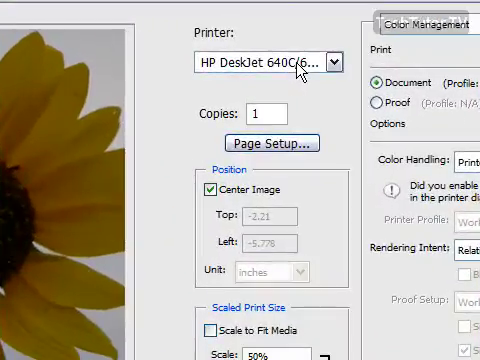
{"action": "mouse_move", "coordinate": [344, 68]}
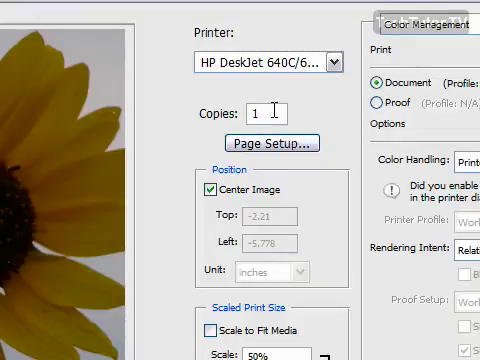
{"action": "mouse_move", "coordinate": [322, 104]}
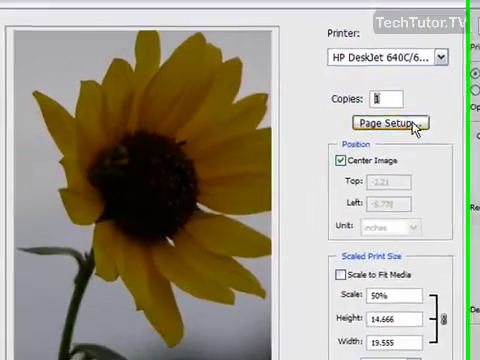
{"action": "left_click", "coordinate": [384, 124]}
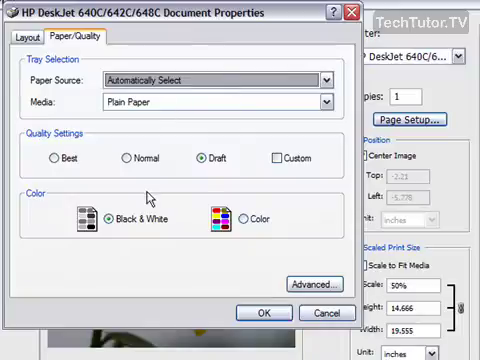
{"action": "left_click", "coordinate": [260, 312]}
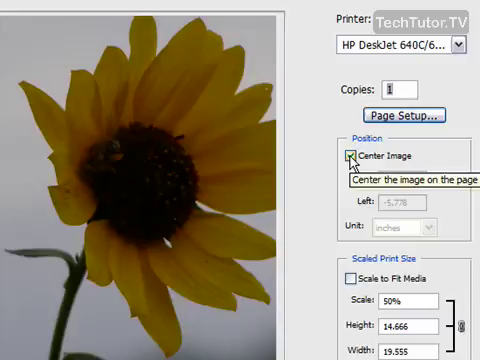
Step: Turn off Center Image, drag the sunflower to a new spot, then enable Scale to Fit Media
{"action": "left_click", "coordinate": [352, 158]}
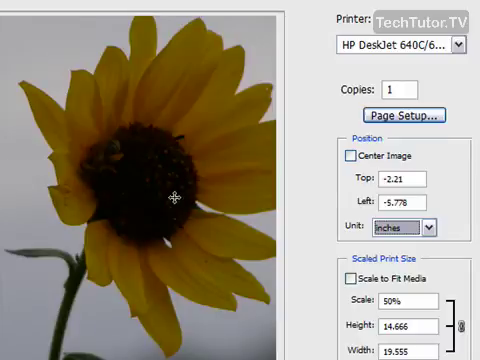
{"action": "left_click_drag", "start_coordinate": [176, 196], "coordinate": [120, 196]}
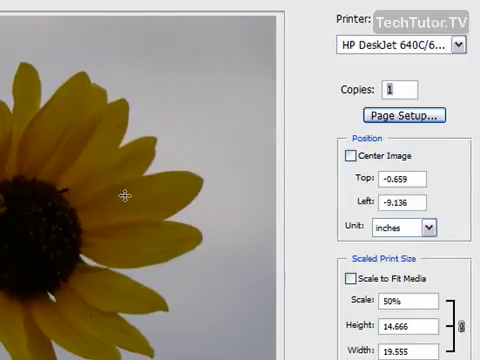
{"action": "left_click_drag", "start_coordinate": [116, 196], "coordinate": [140, 240]}
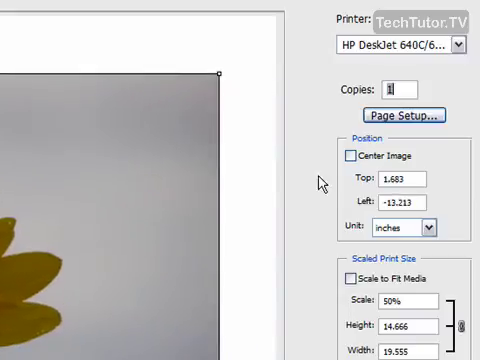
{"action": "mouse_move", "coordinate": [282, 216]}
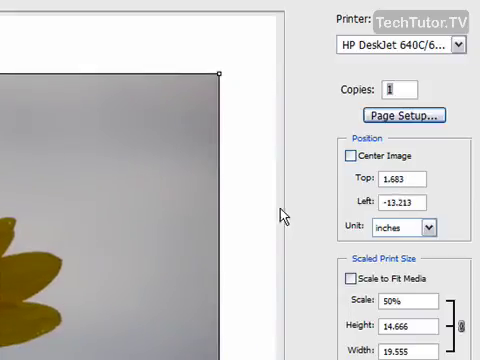
{"action": "left_click", "coordinate": [344, 156]}
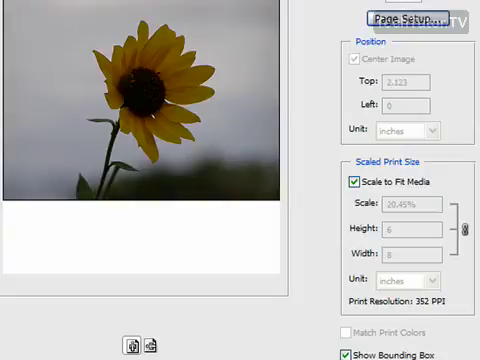
{"action": "mouse_move", "coordinate": [52, 10]}
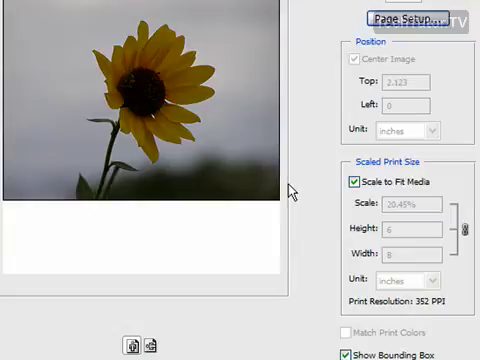
Step: Turn off Scale to Fit Media so the sunflower returns to 30% scale
{"action": "left_click", "coordinate": [348, 184]}
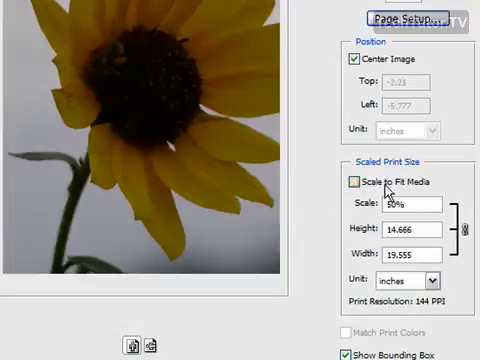